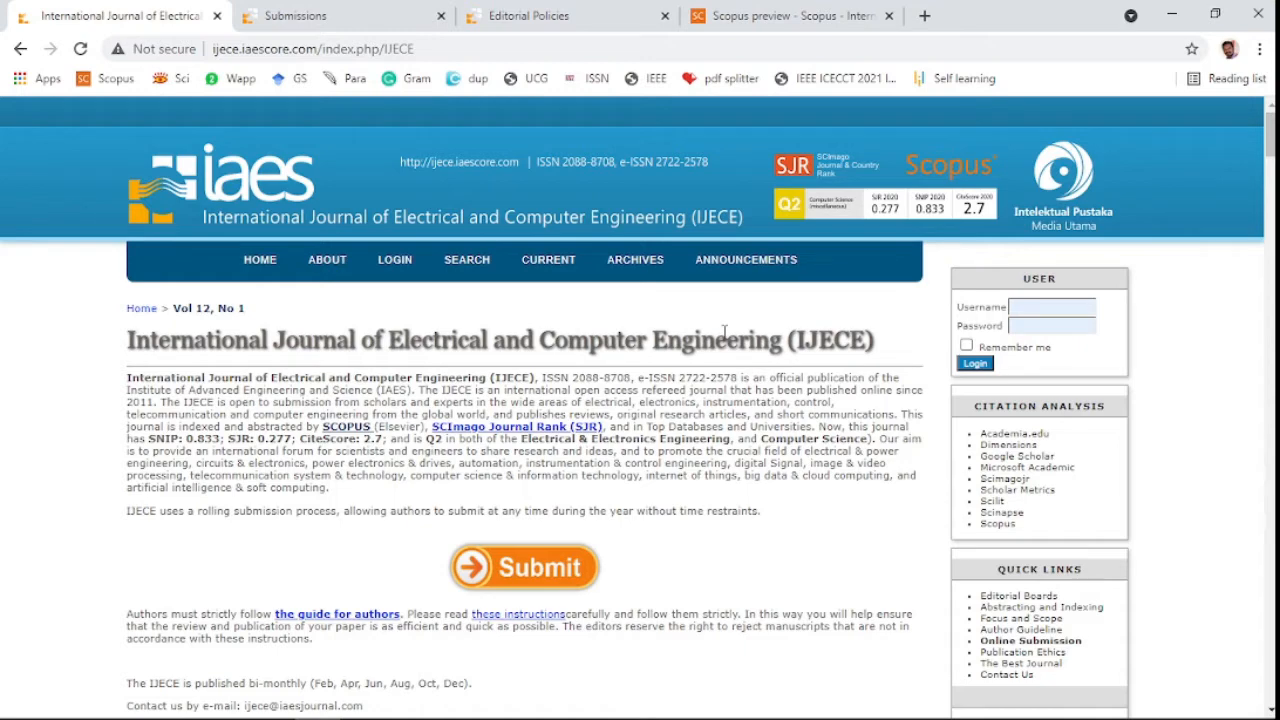
mouse_move(429, 350)
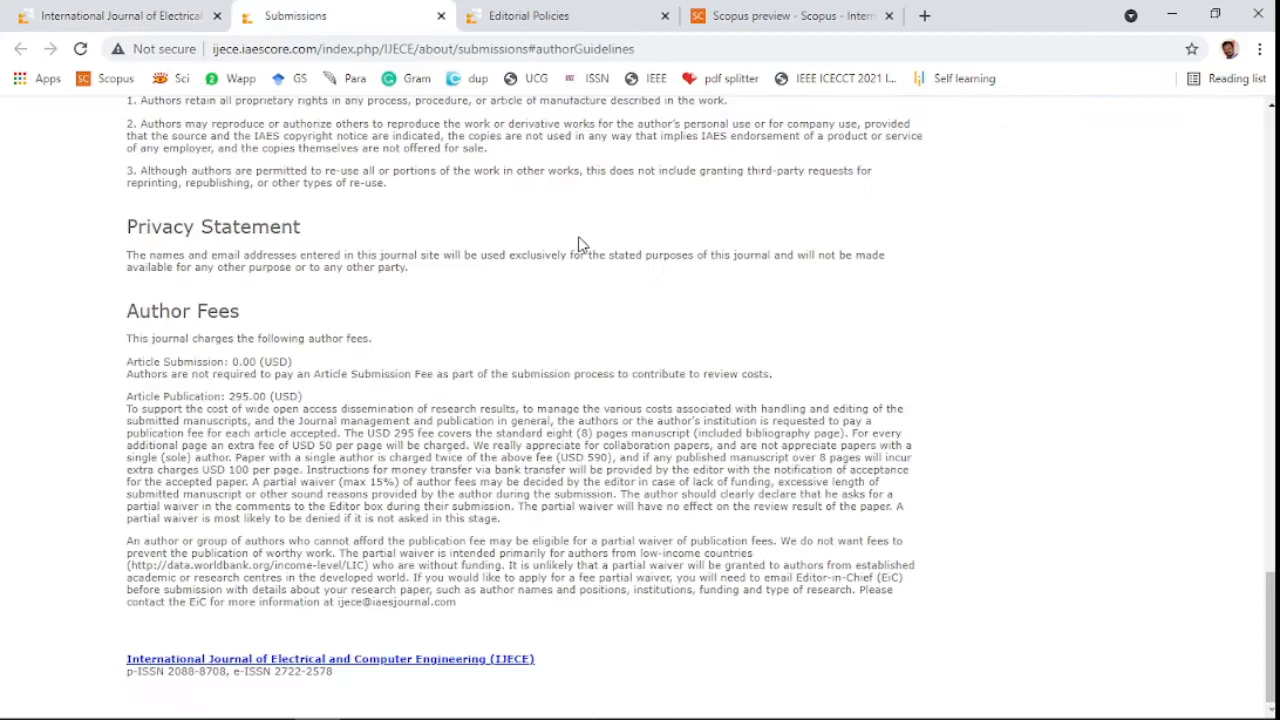
mouse_move(631, 298)
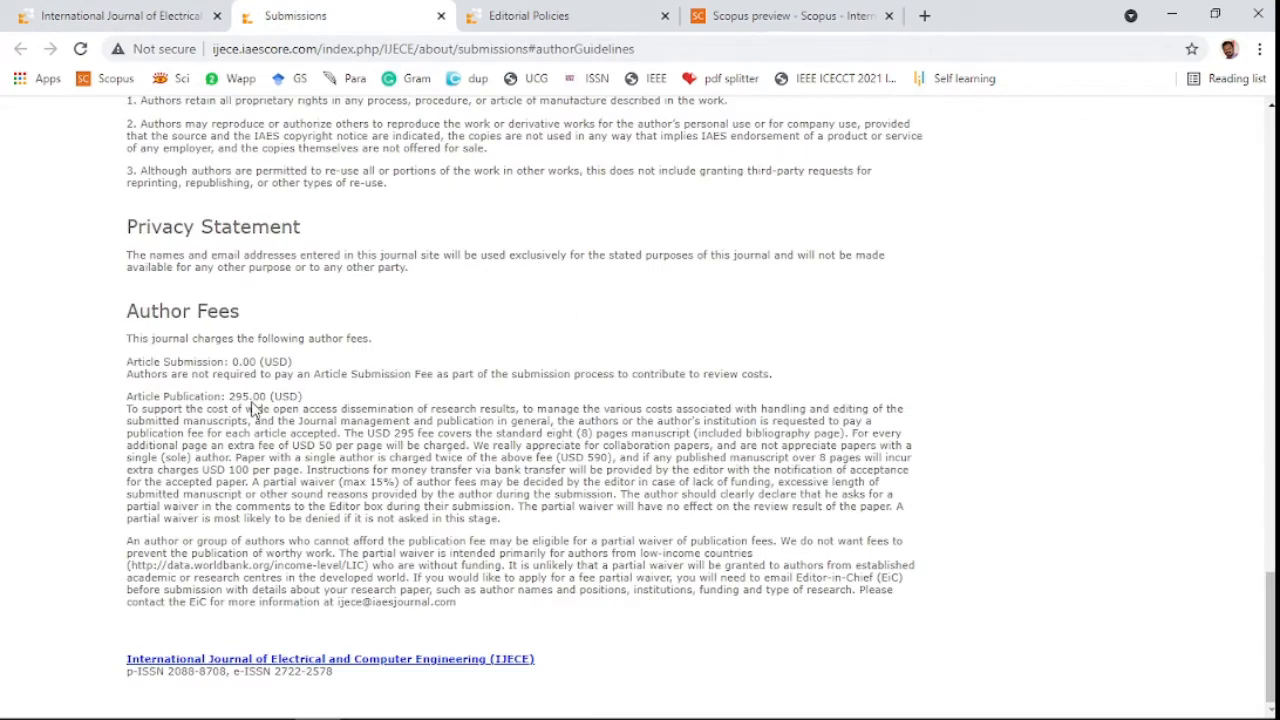
Scroll up past the Privacy Statement and Copyright Notice to the Submissions section list.
scroll("up", 3)
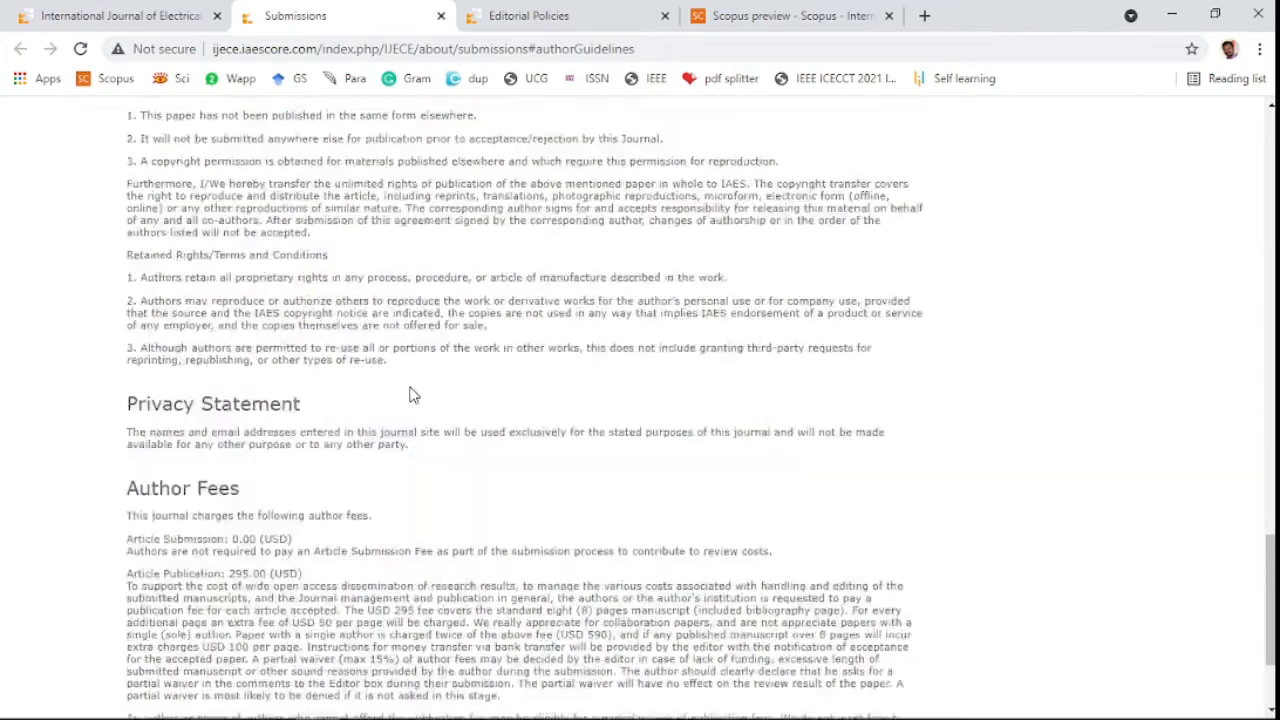
scroll("up", 3)
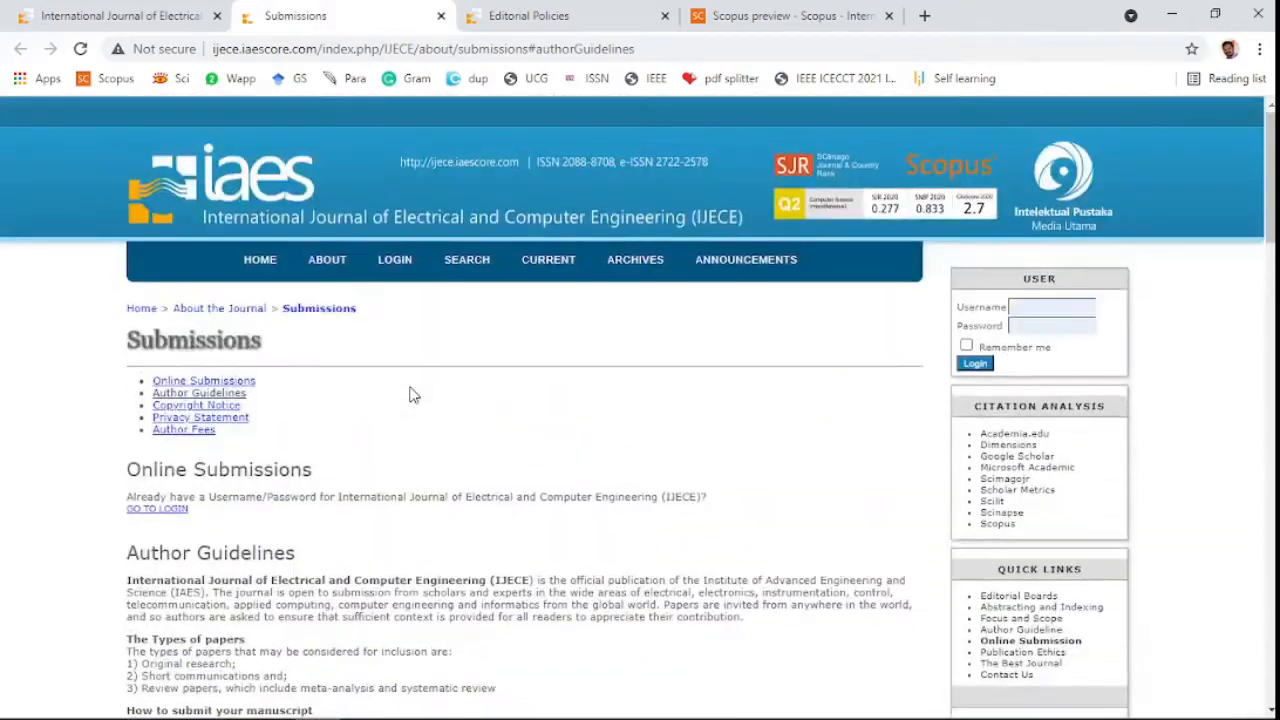
Review Types of papers and the abstracting and indexing databases, then return to Editorial Policies.
scroll("down", 3)
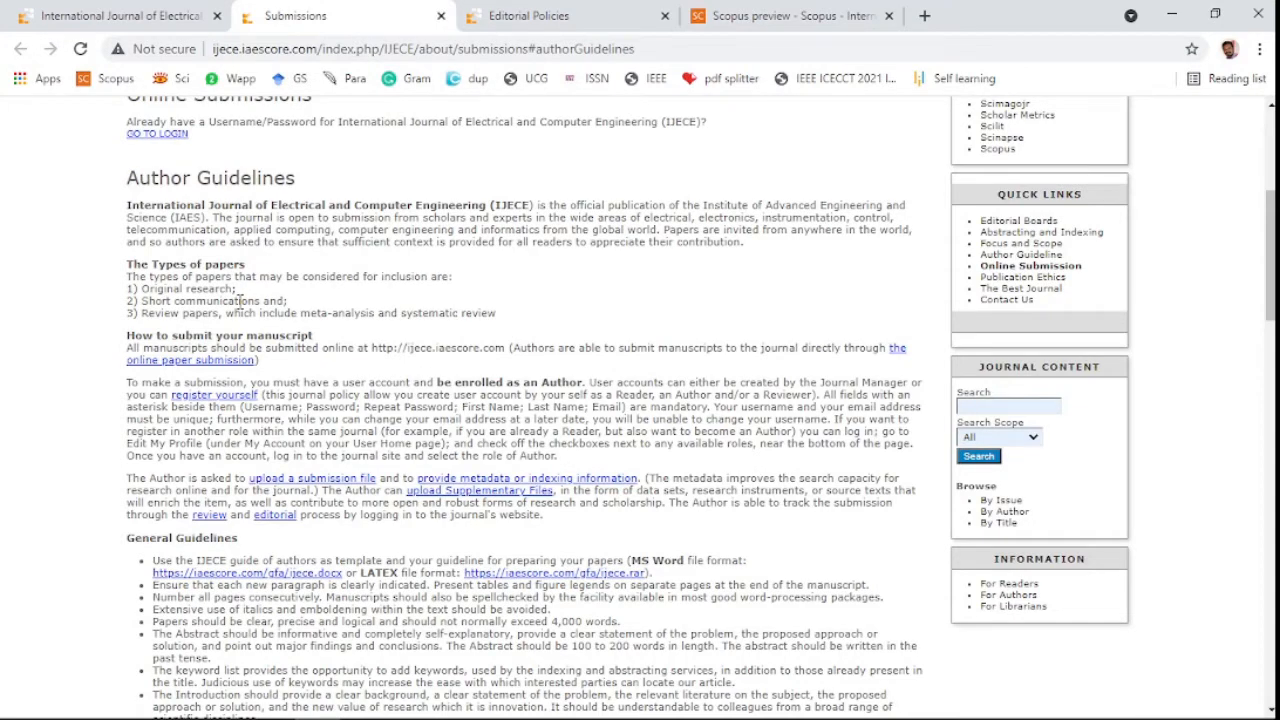
mouse_move(335, 337)
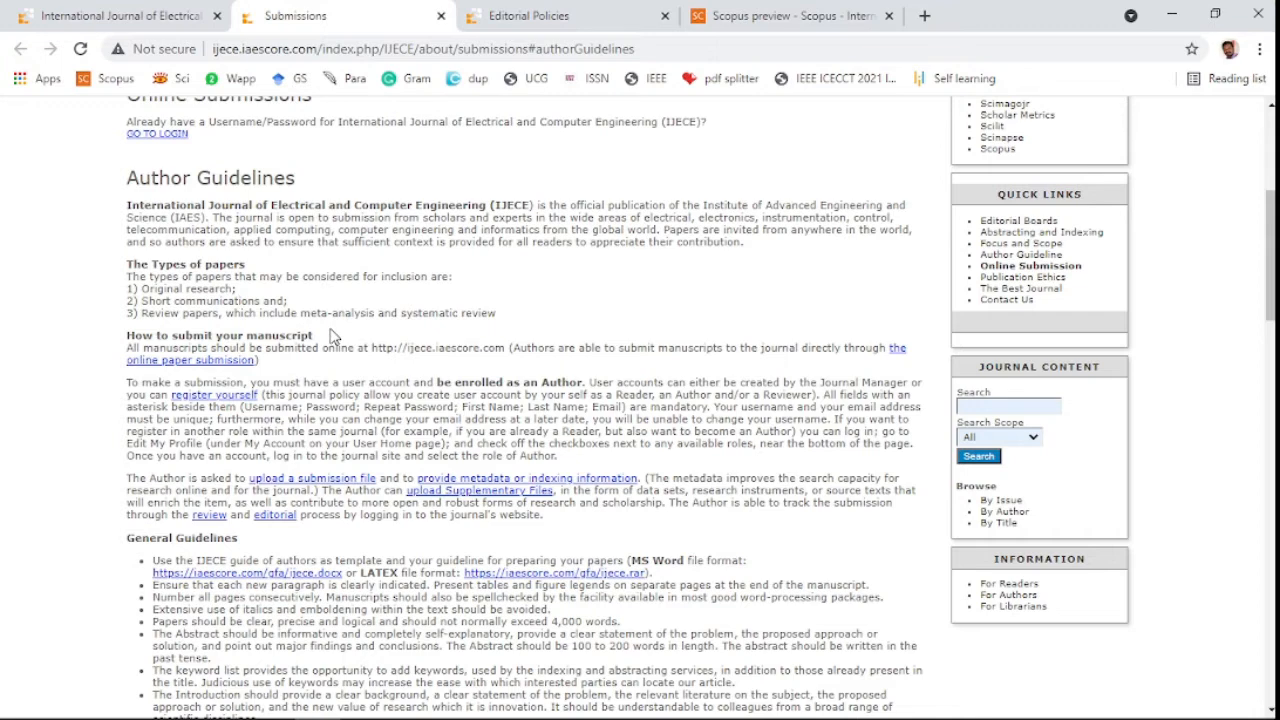
mouse_move(335, 332)
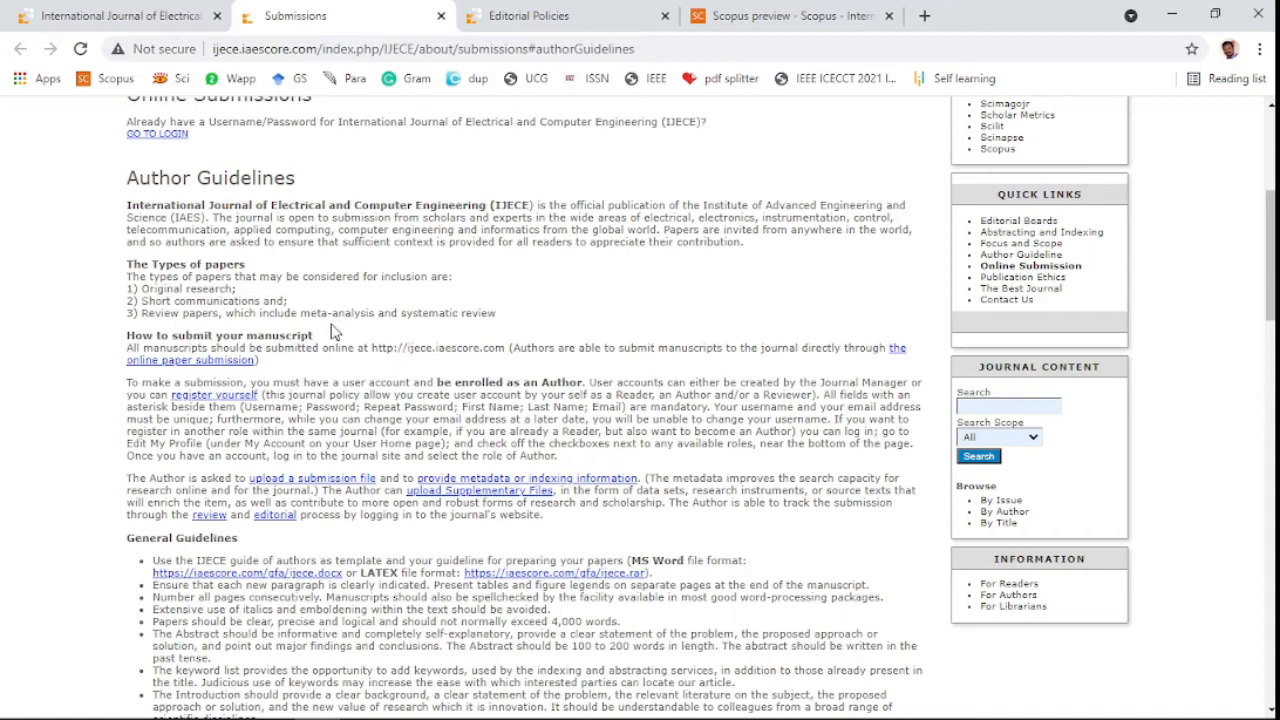
left_click(567, 15)
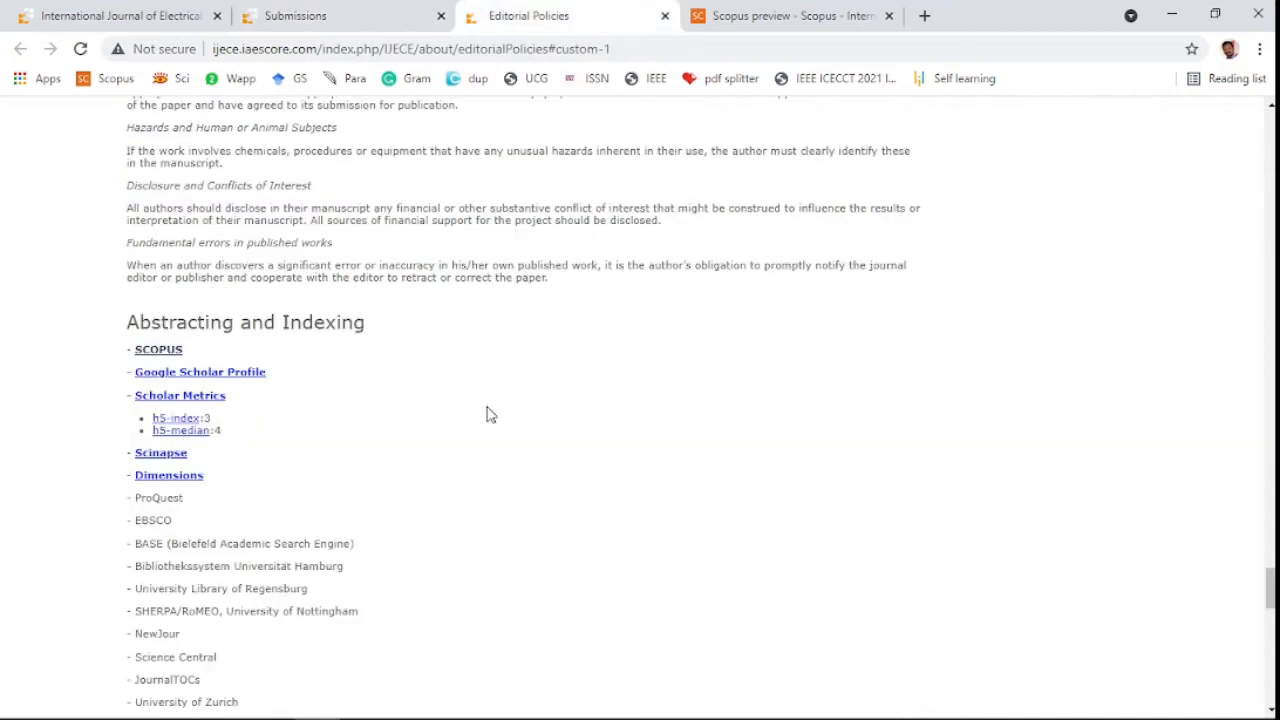
mouse_move(158, 349)
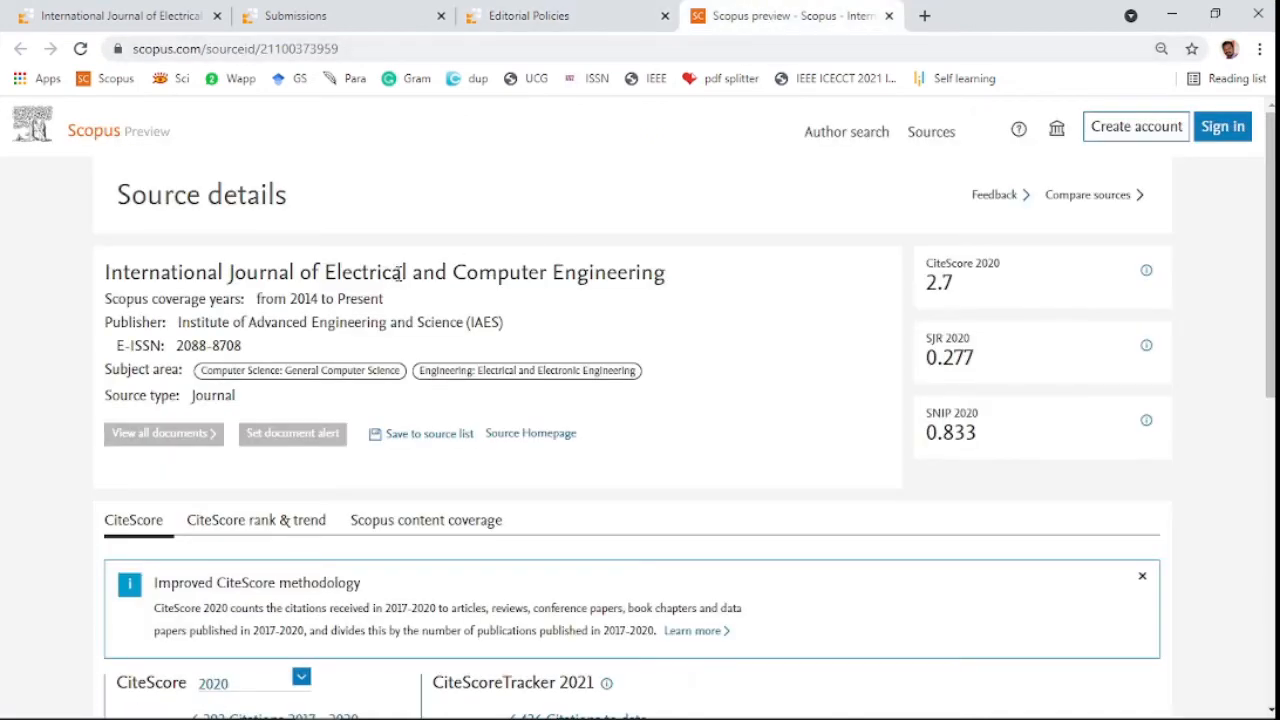
mouse_move(313, 298)
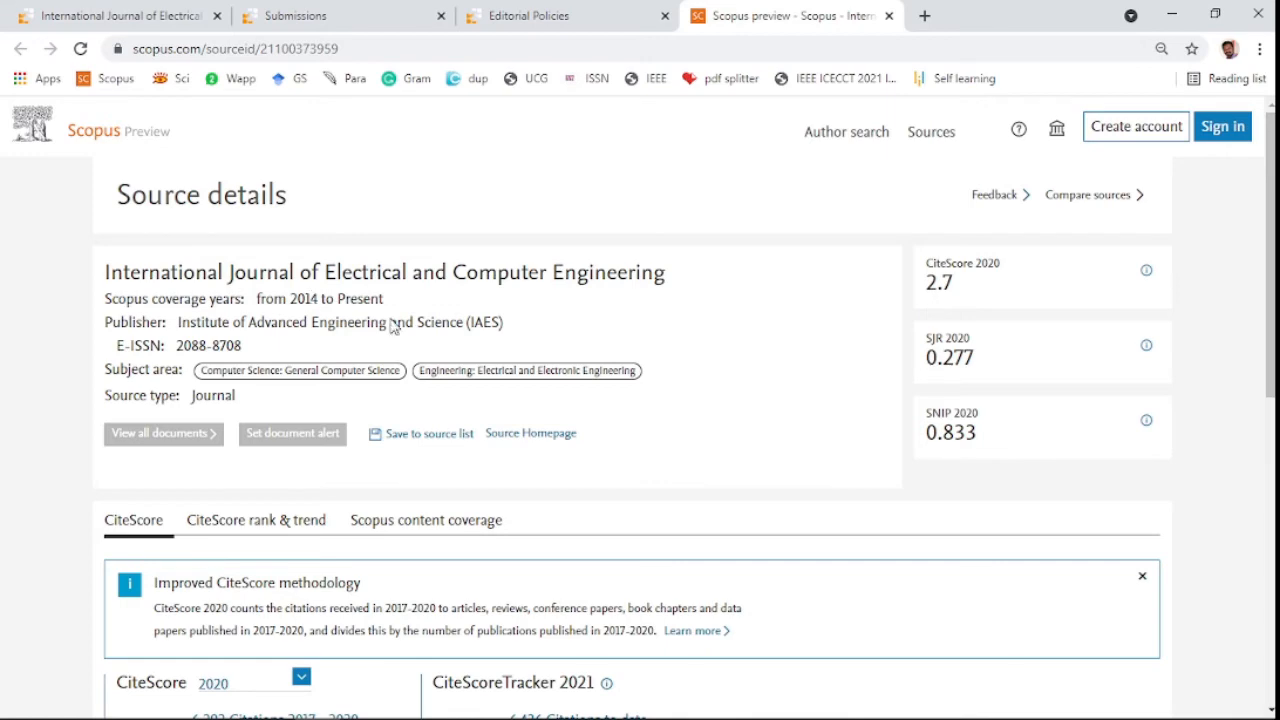
left_click(567, 15)
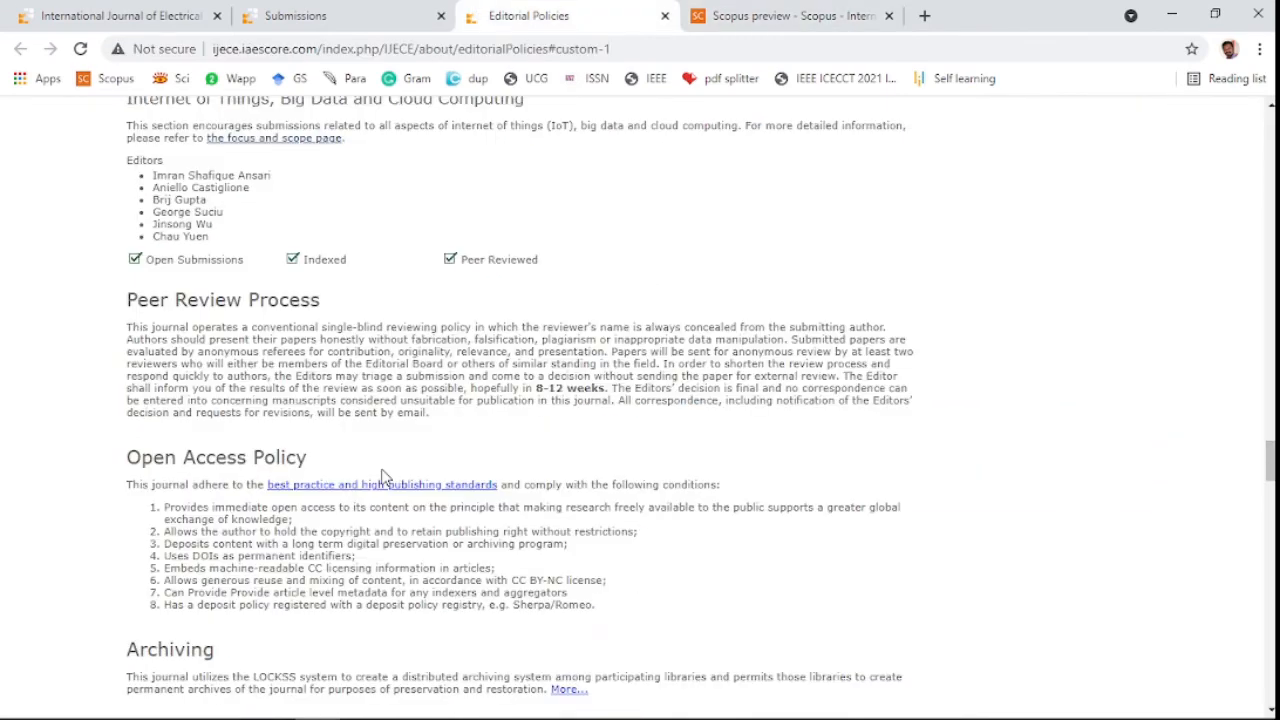
mouse_move(591, 443)
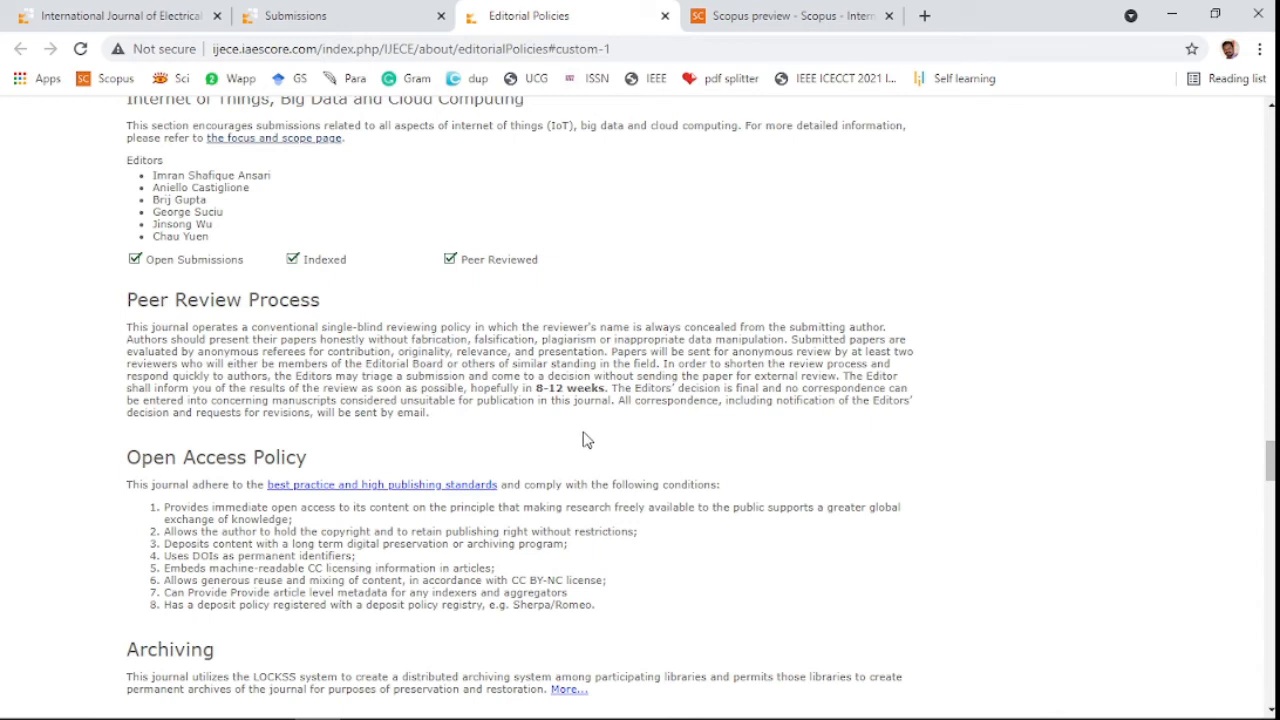
mouse_move(549, 399)
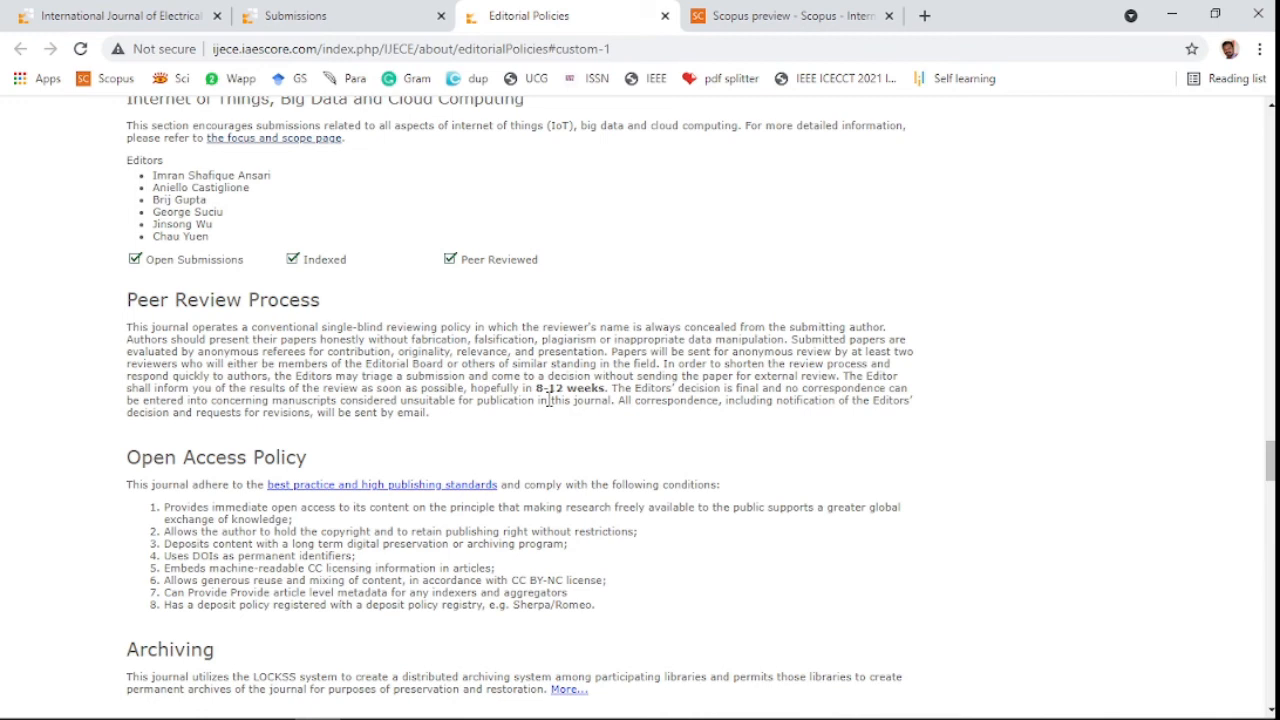
mouse_move(583, 350)
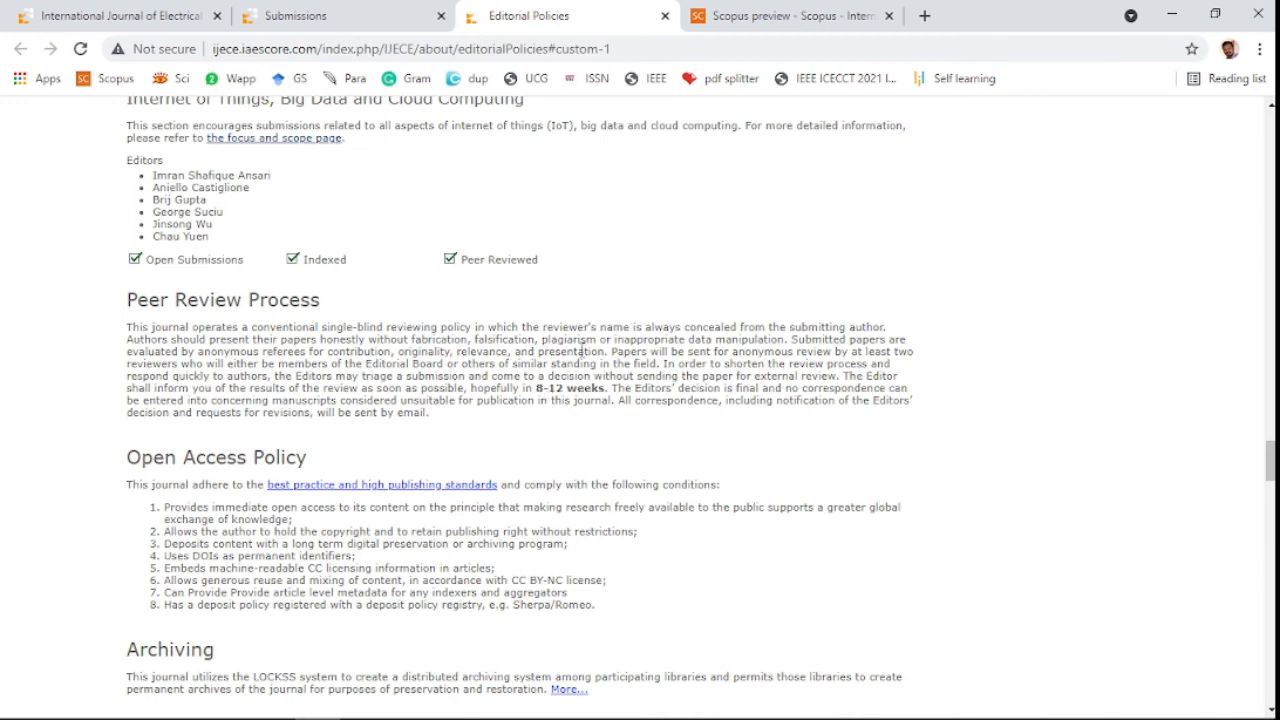